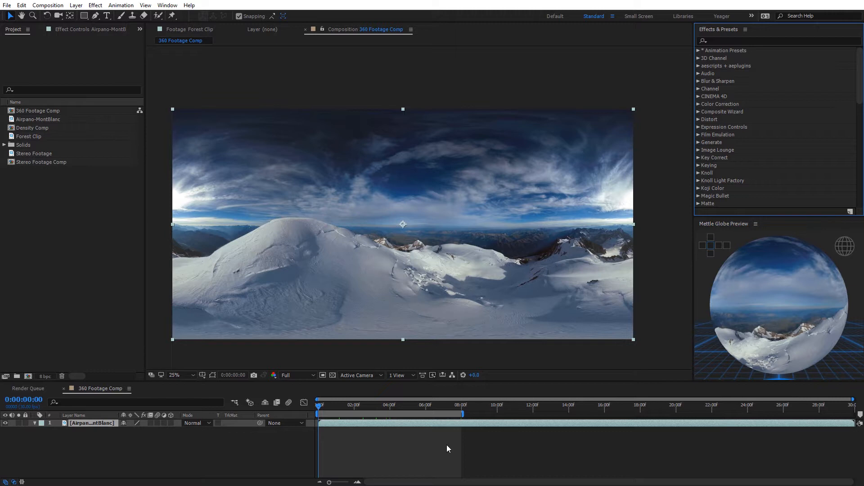
mouse_move(453, 271)
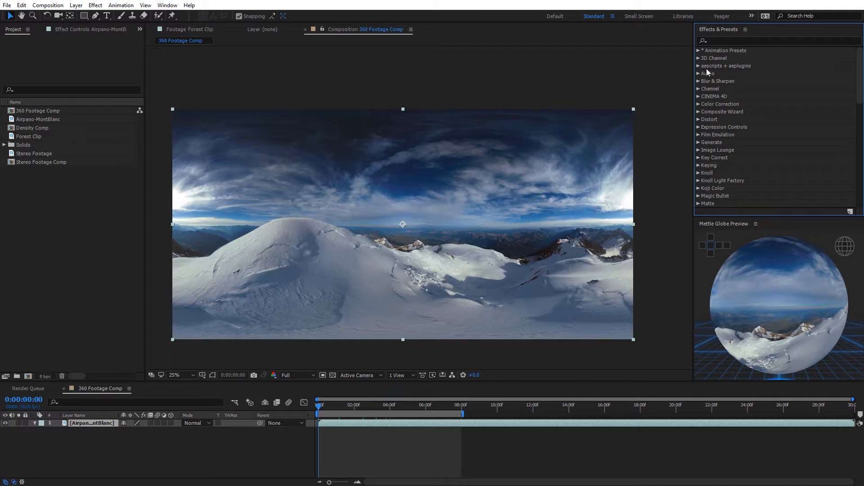
- Find Mantra VR Mobius Rotate via an 'vr' effects search and apply it to the footage layer
click(771, 41)
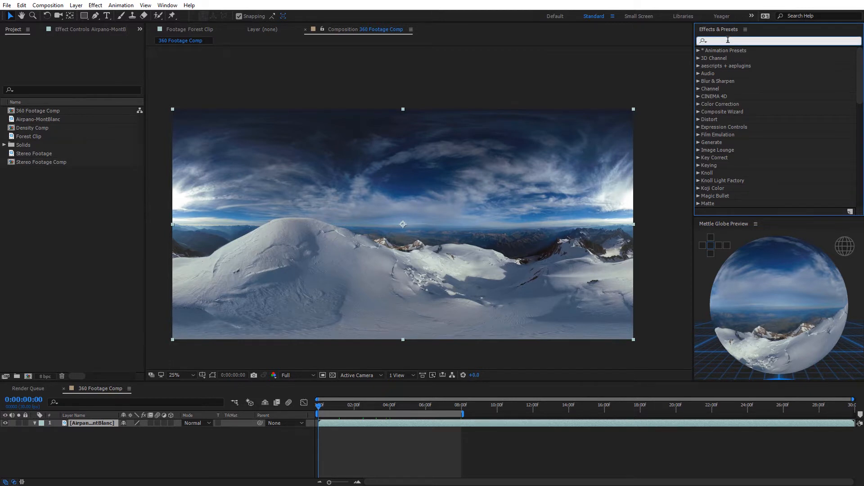
text(vr)
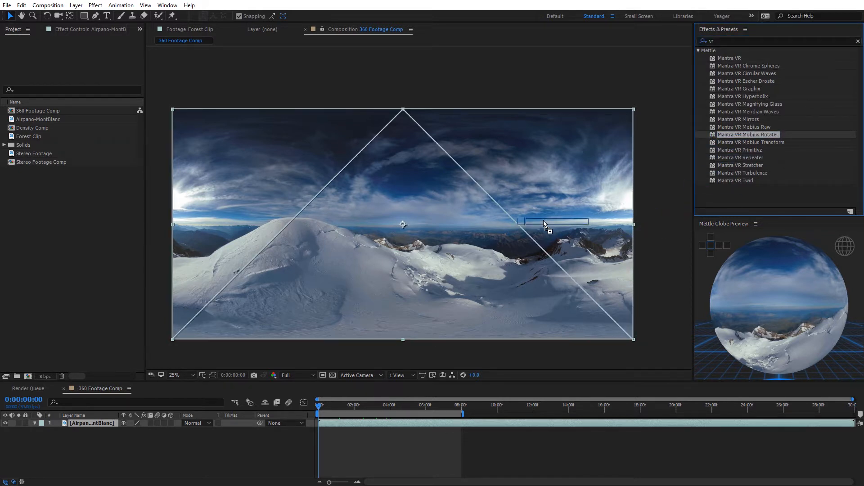
double_click(748, 134)
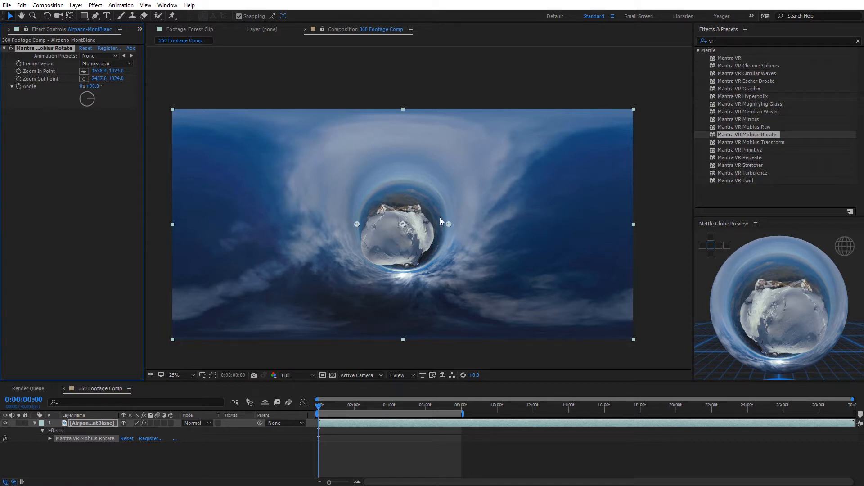
mouse_move(250, 169)
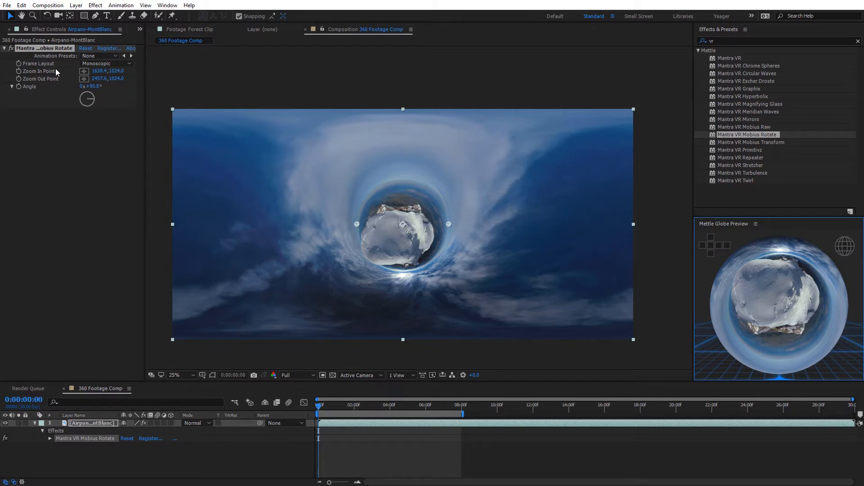
click(104, 63)
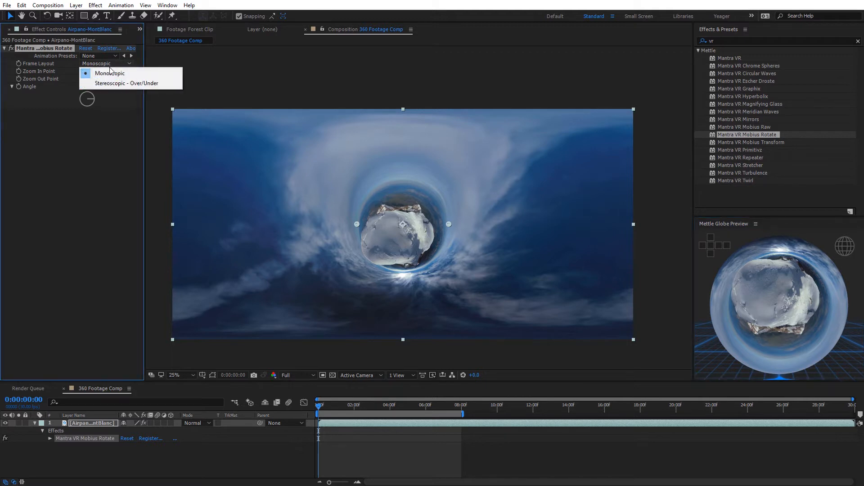
click(110, 73)
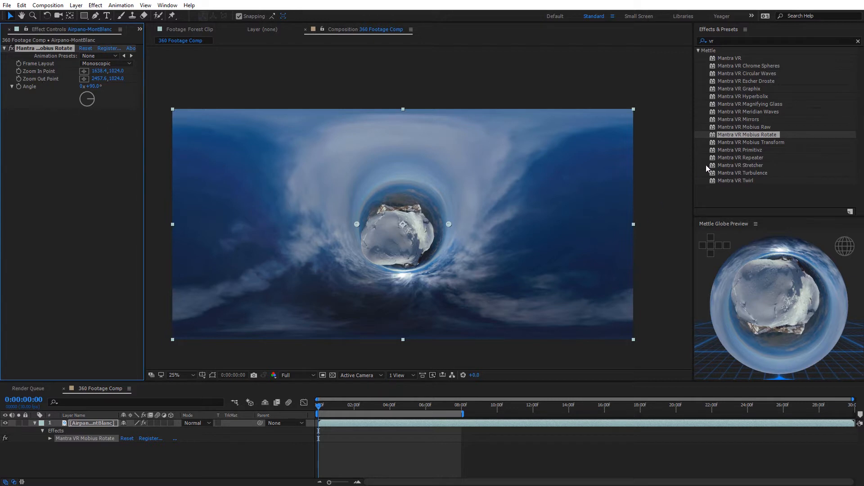
mouse_move(49, 73)
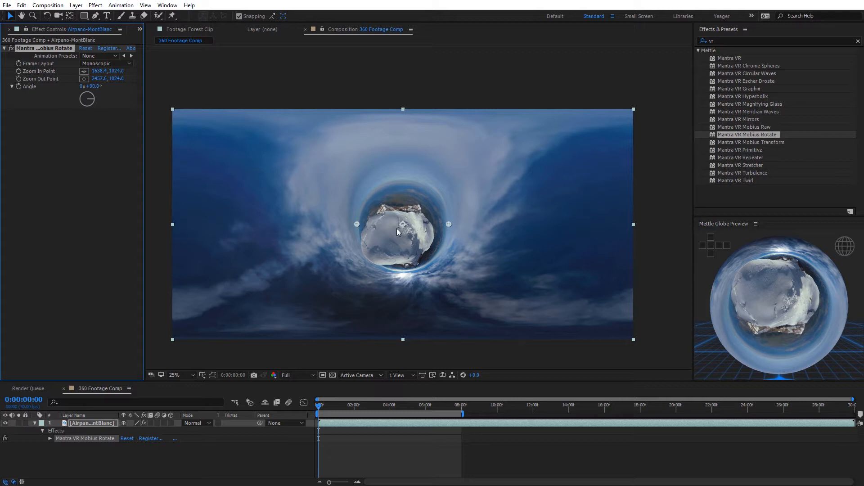
click(174, 374)
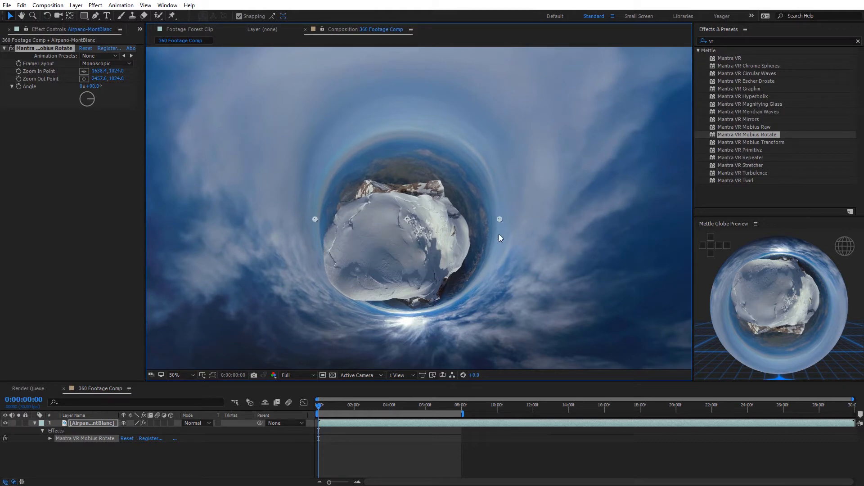
mouse_move(503, 224)
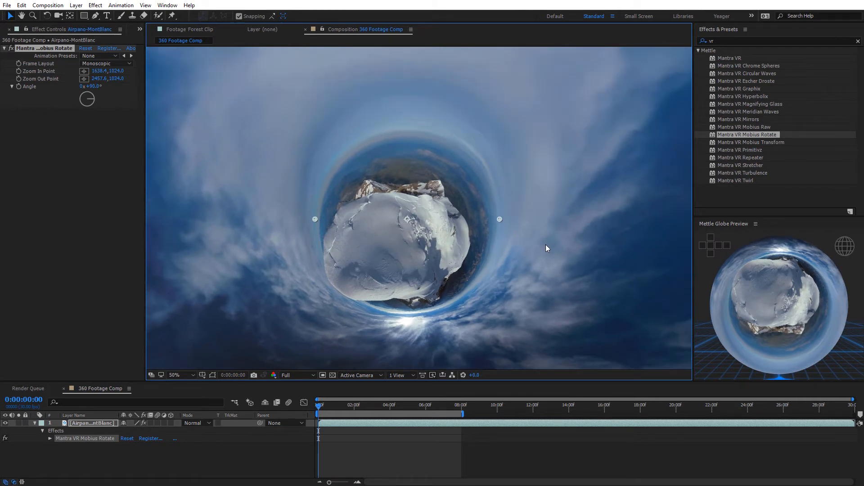
mouse_move(55, 98)
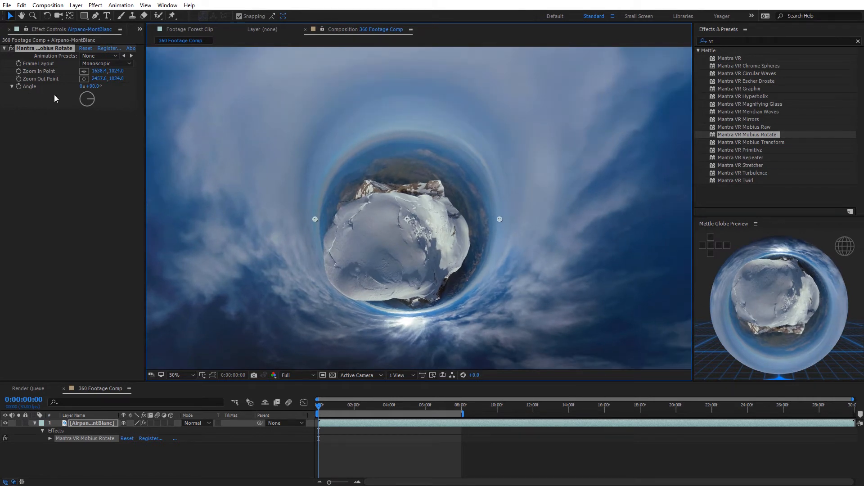
mouse_move(287, 222)
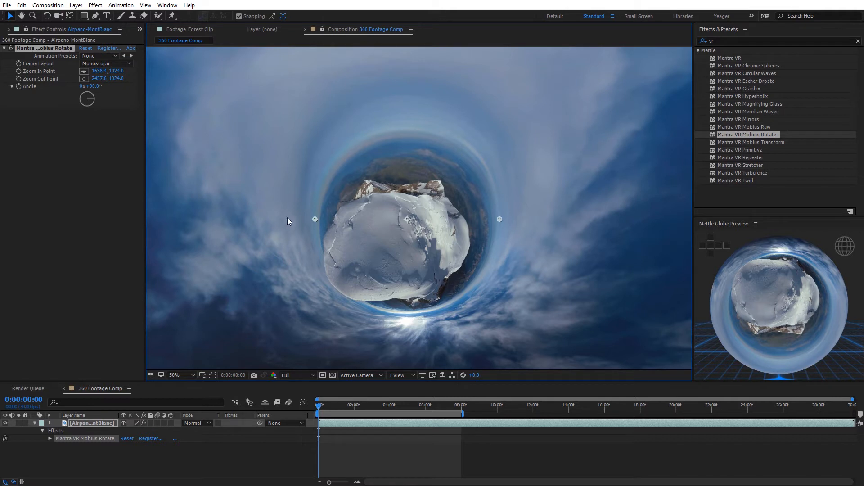
mouse_move(530, 264)
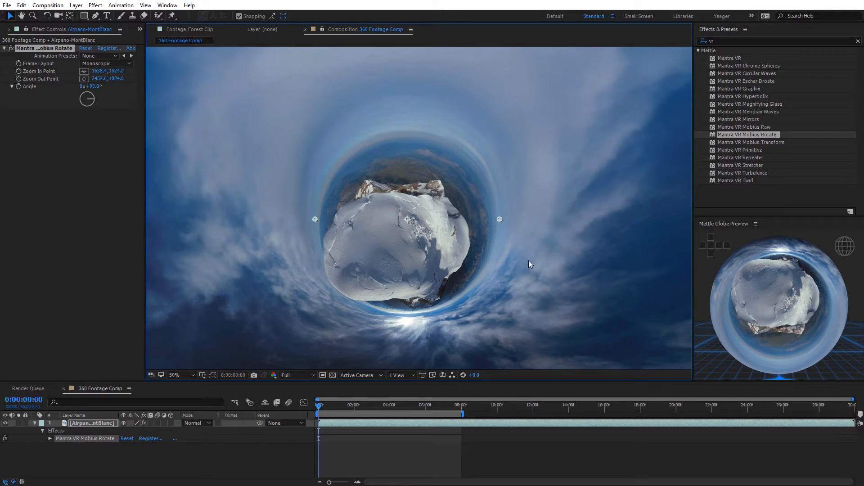
mouse_move(340, 255)
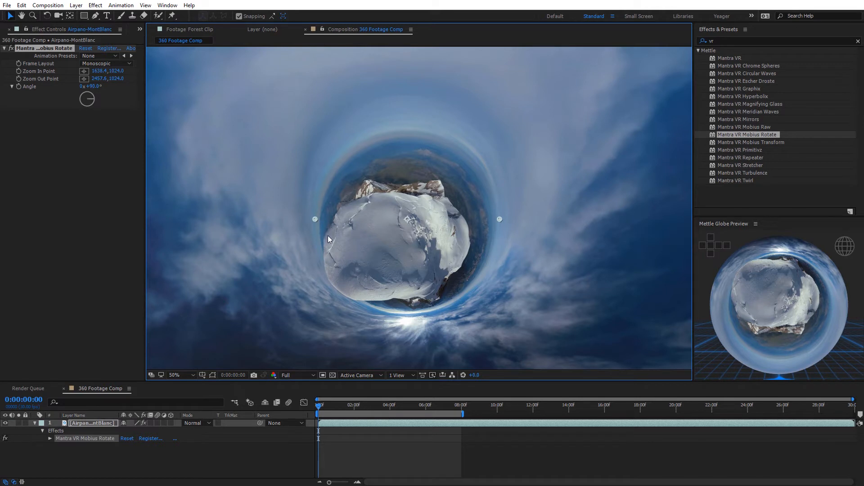
mouse_move(315, 227)
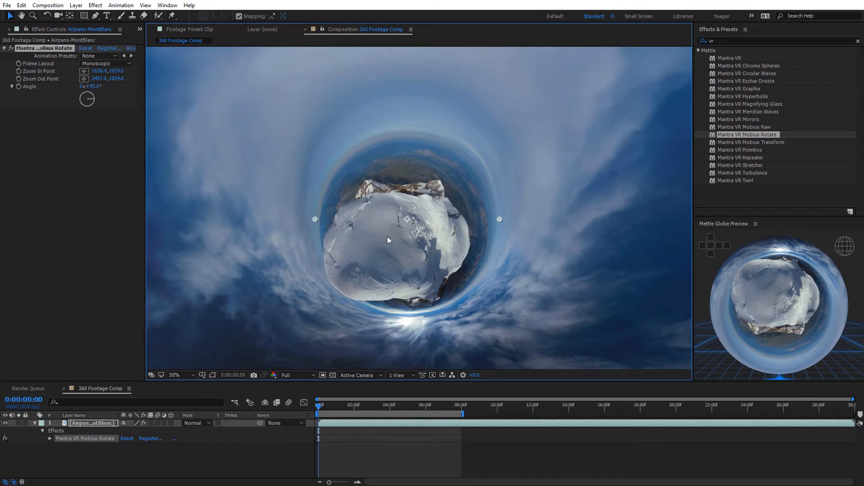
mouse_move(108, 100)
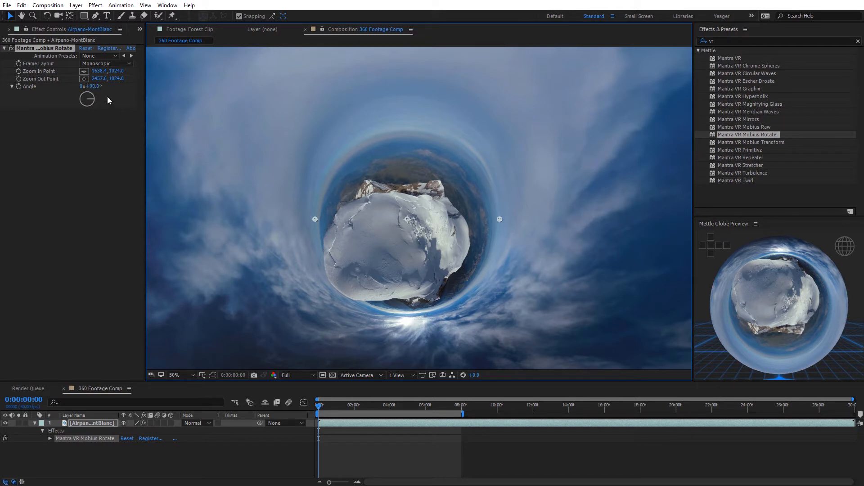
- Sweep the Angle through flat and inverted looks, re-form the planet, and shift its Zoom Out Point
drag(86, 100, 86, 93)
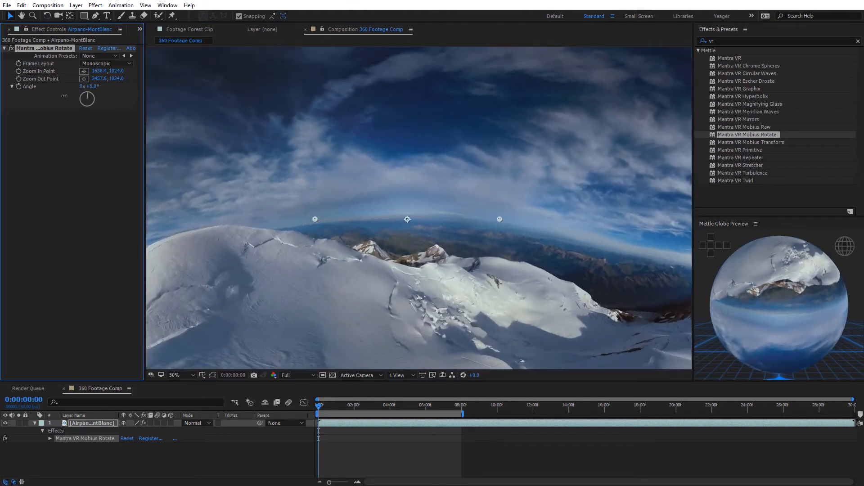
drag(89, 87, 89, 97)
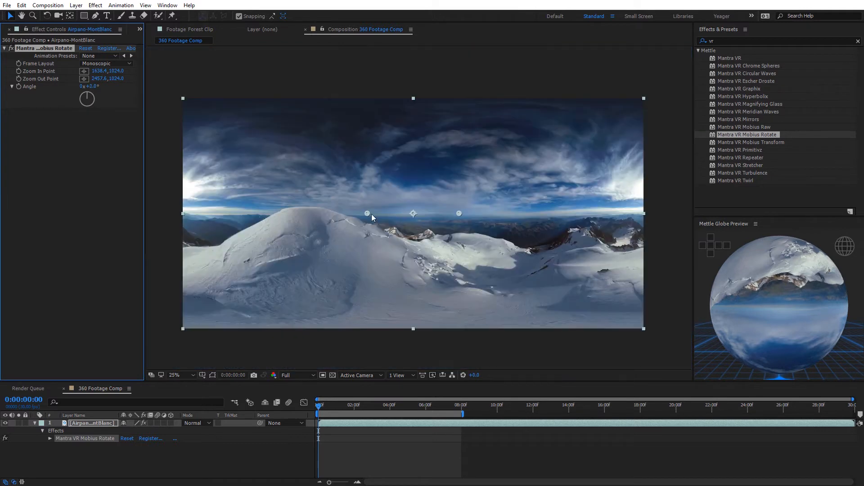
mouse_move(384, 214)
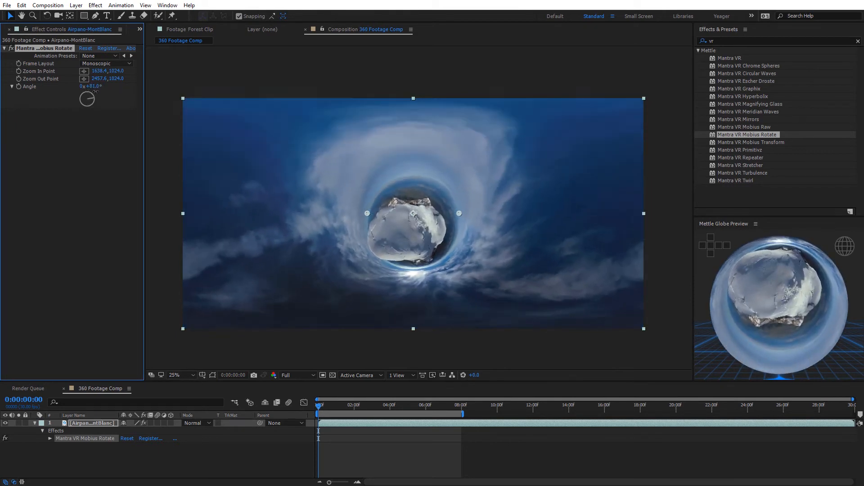
drag(86, 99, 96, 93)
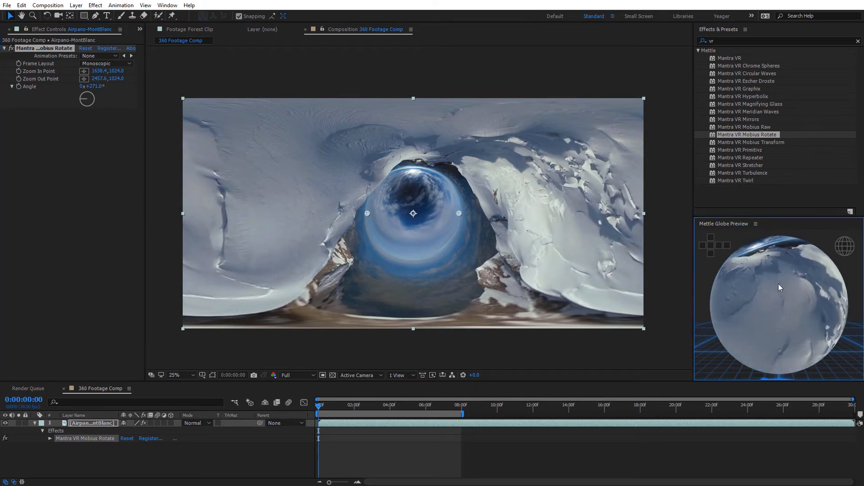
drag(780, 286, 792, 319)
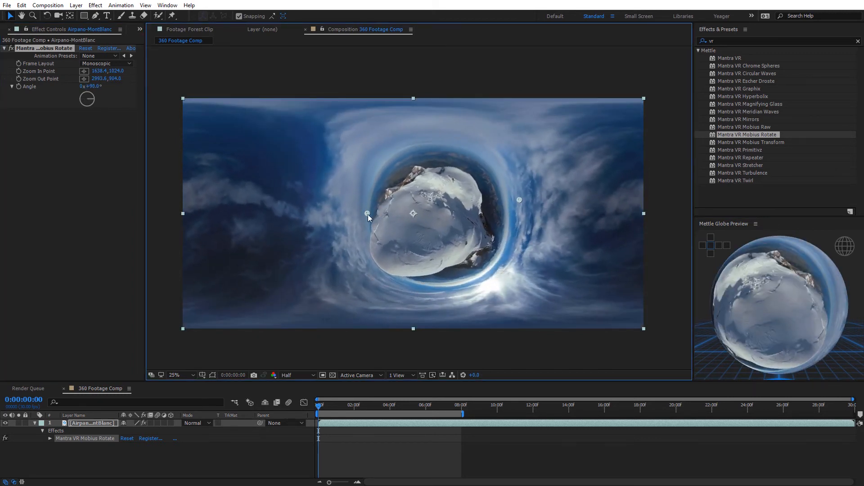
drag(367, 214, 333, 215)
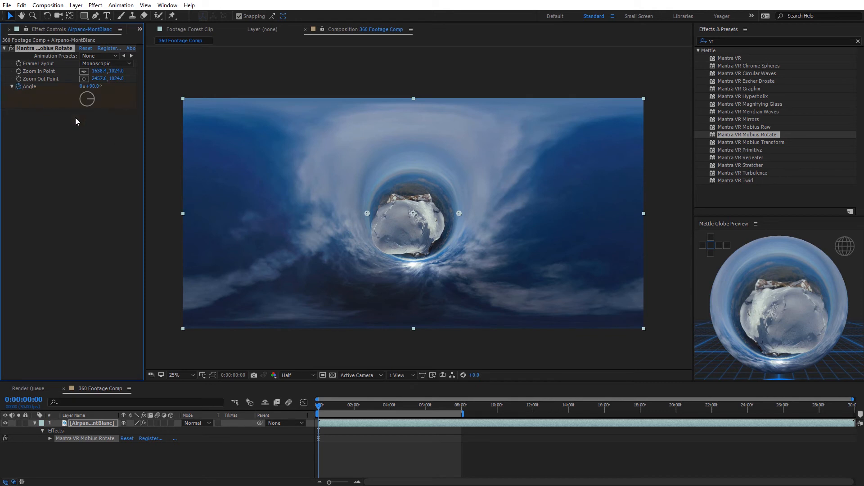
- Keyframe Angle at 0s and 4s, then set Angle to 0 at 6s to unwrap the planet
click(319, 405)
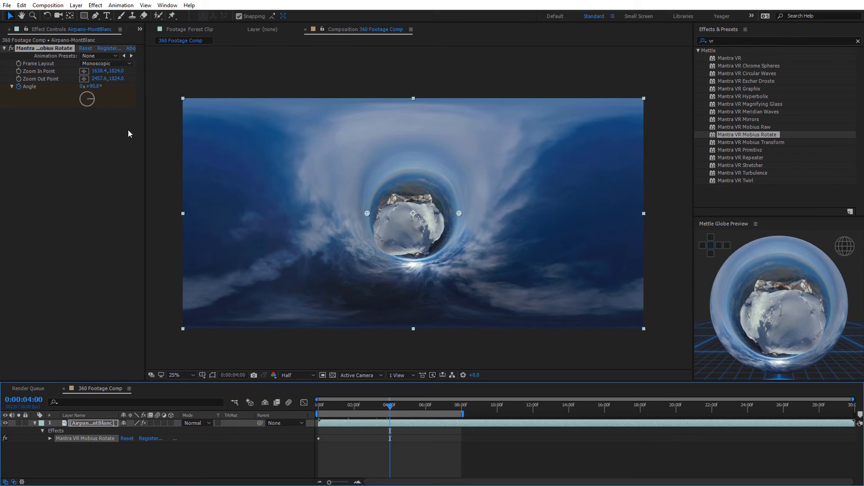
click(94, 87)
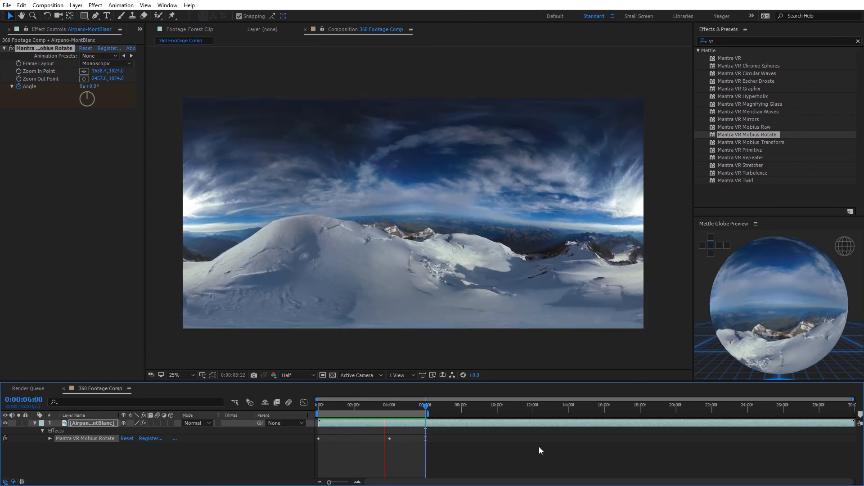
click(426, 404)
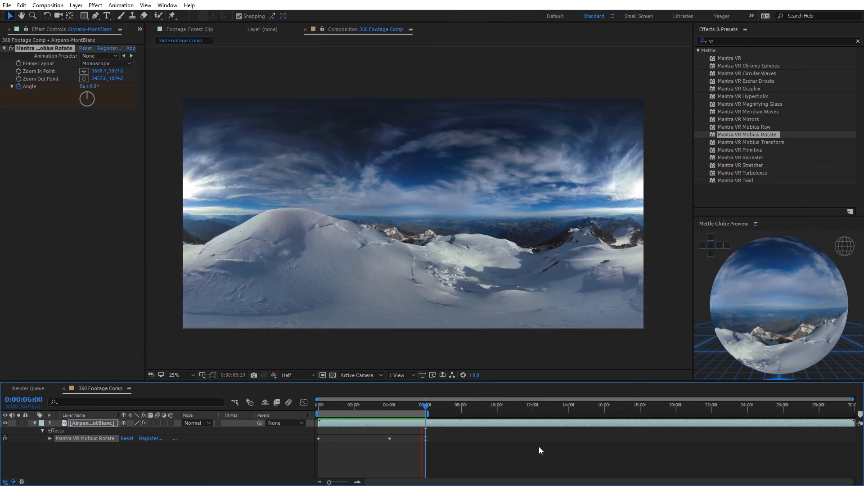